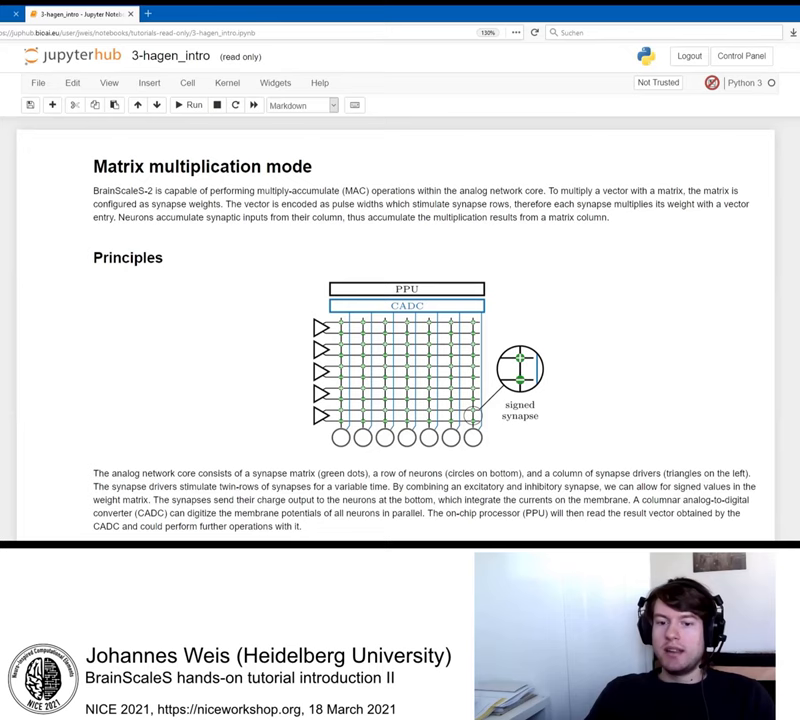
- Scroll down past the (31, 5) MAC diagram to the Further read references and Example heading
scroll("down", 3)
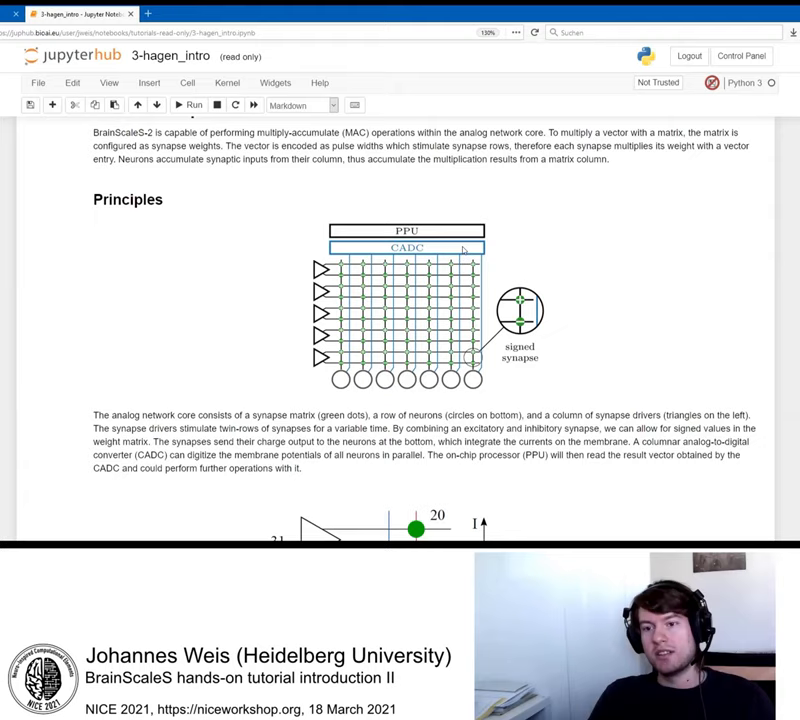
mouse_move(508, 388)
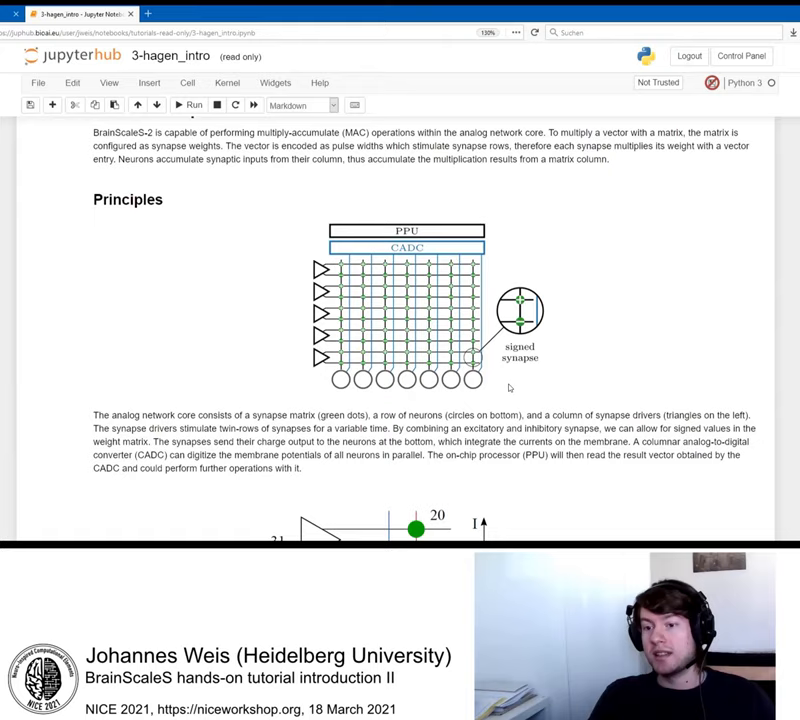
mouse_move(633, 340)
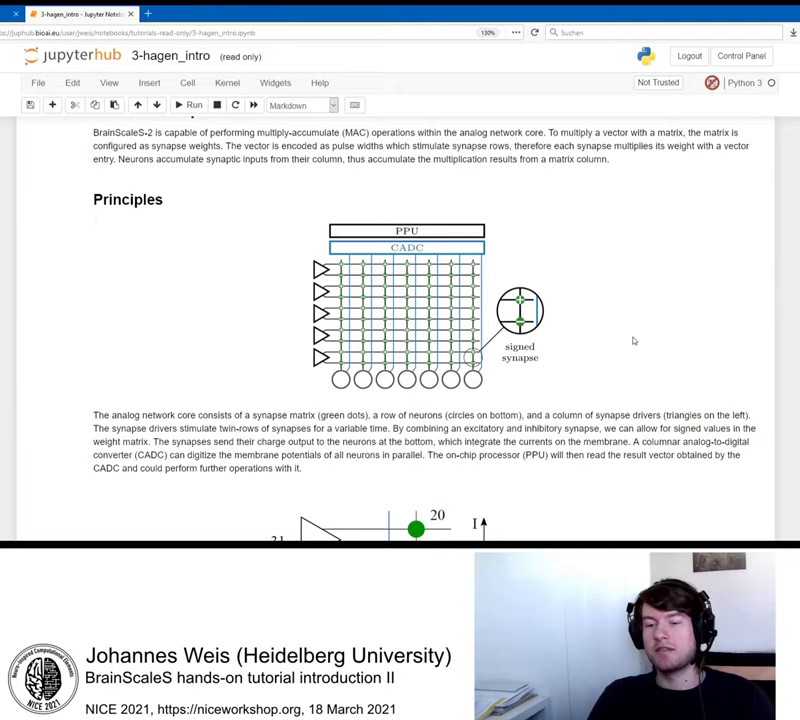
mouse_move(639, 333)
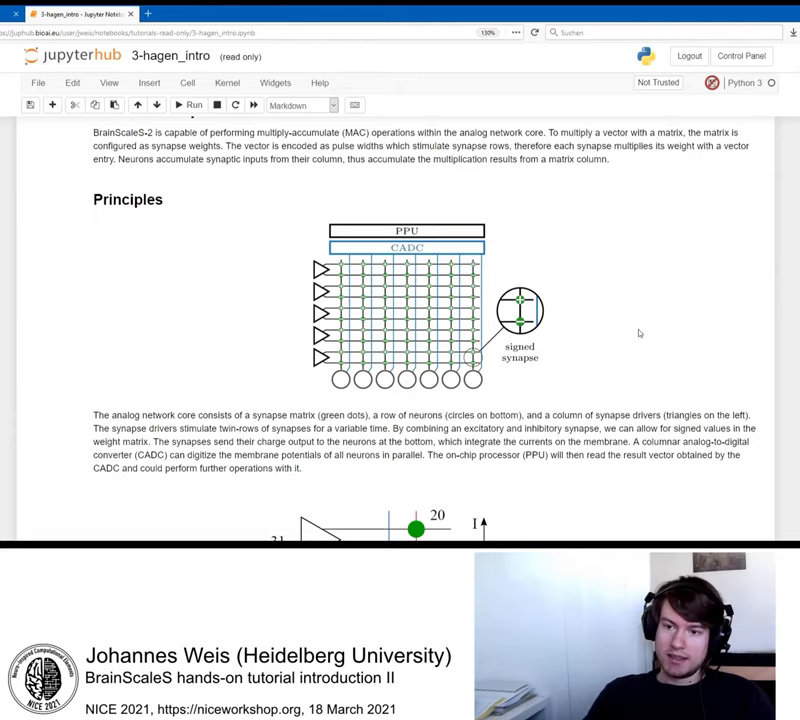
mouse_move(467, 248)
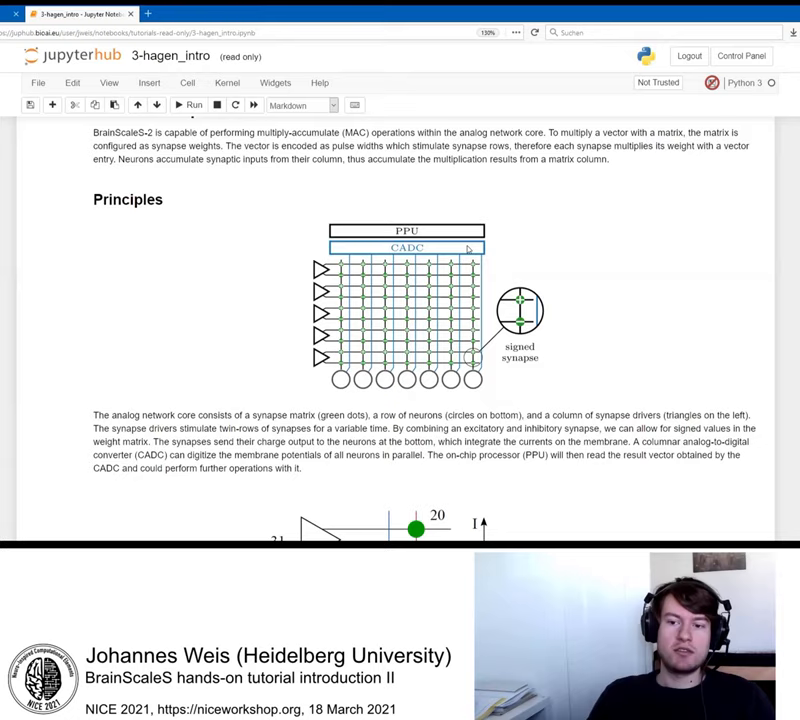
mouse_move(363, 247)
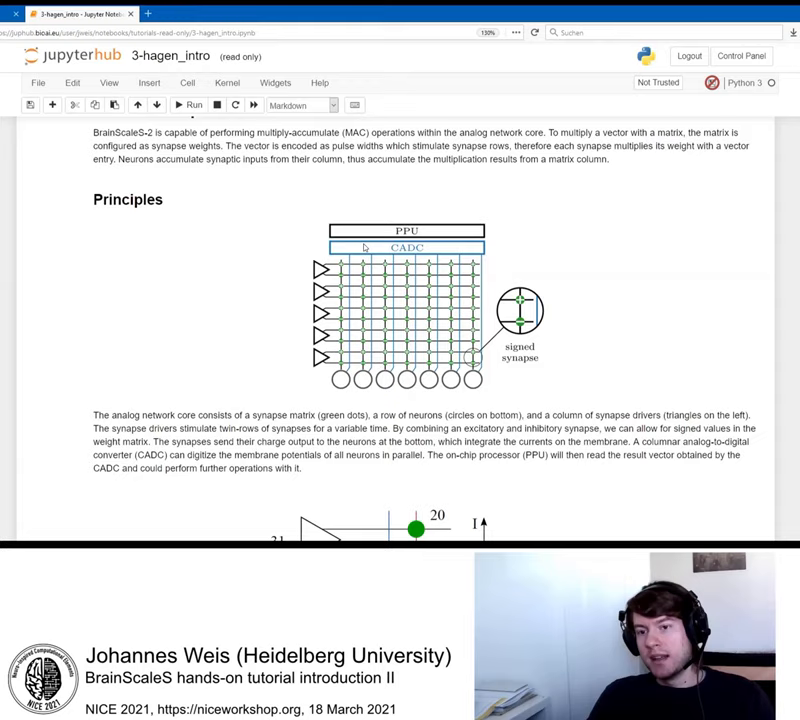
mouse_move(518, 364)
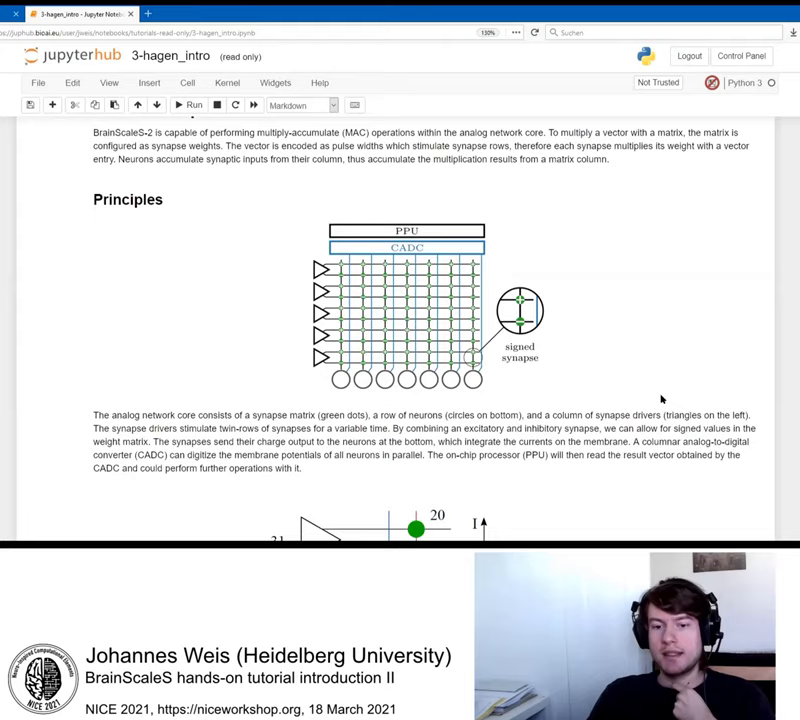
scroll("down", 3)
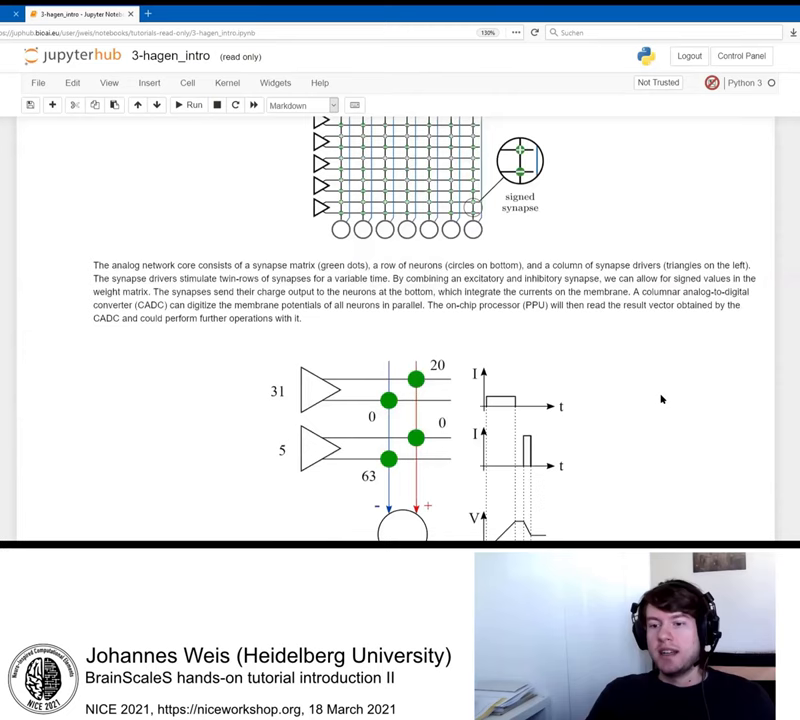
scroll("down", 3)
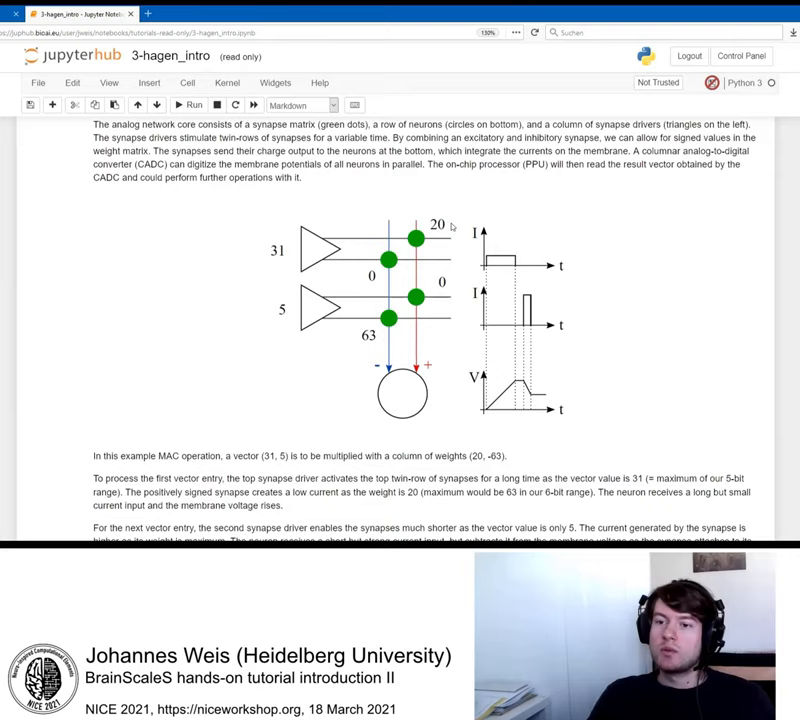
mouse_move(370, 340)
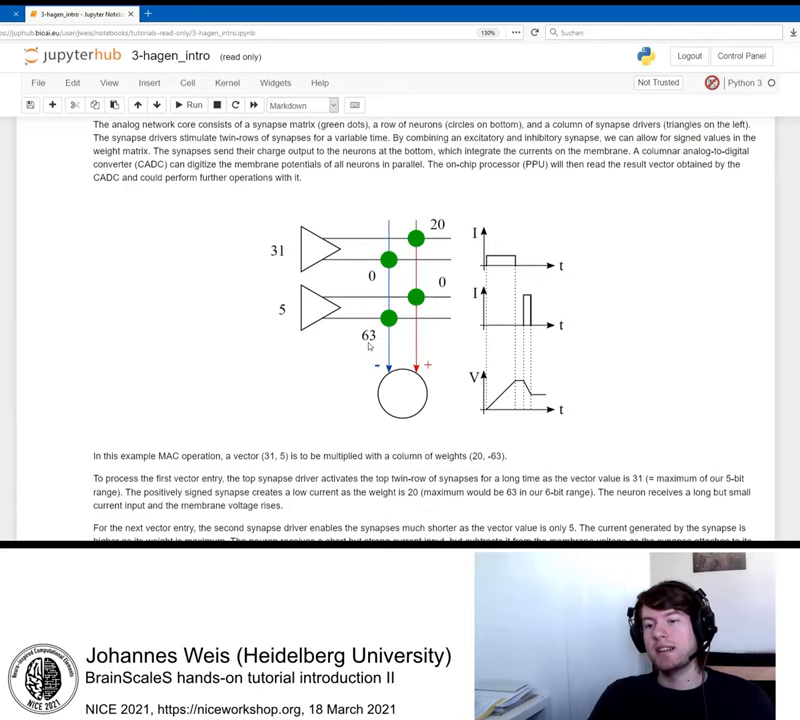
mouse_move(400, 320)
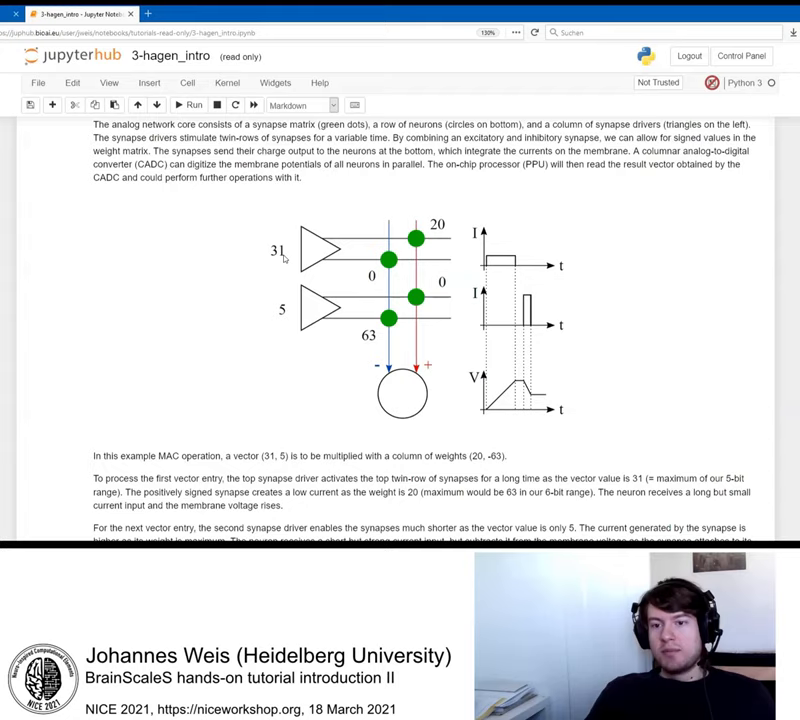
mouse_move(252, 305)
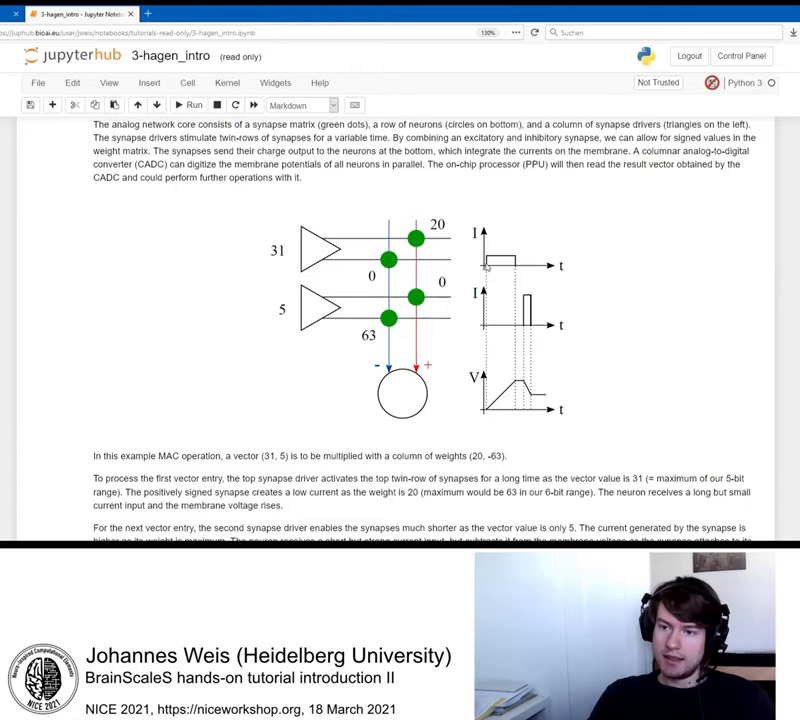
mouse_move(475, 385)
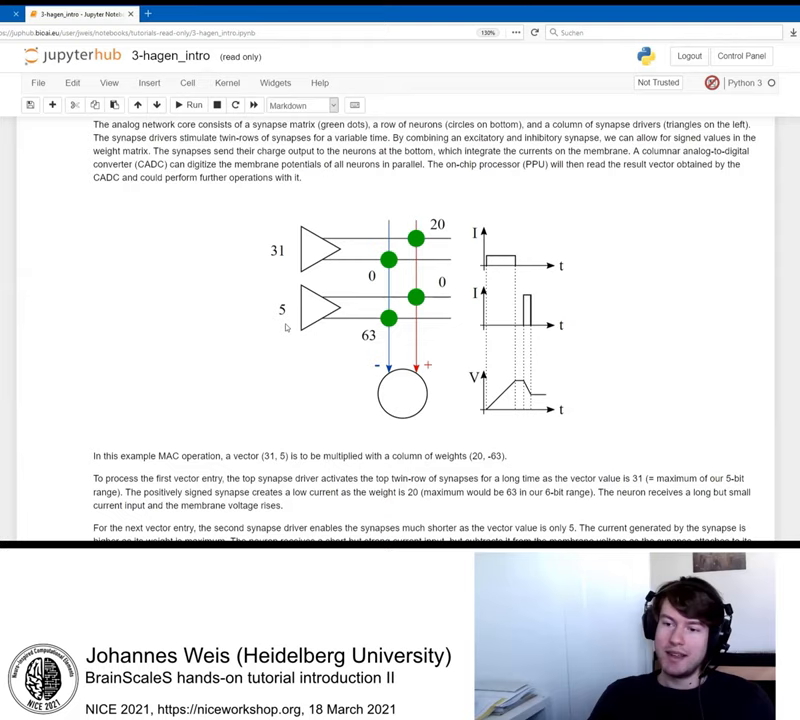
mouse_move(537, 399)
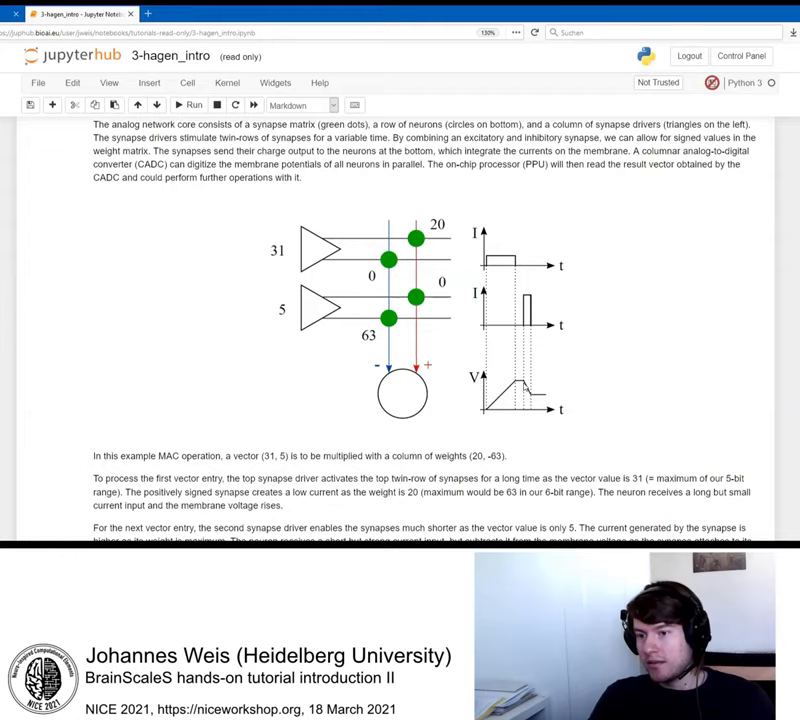
scroll("down", 3)
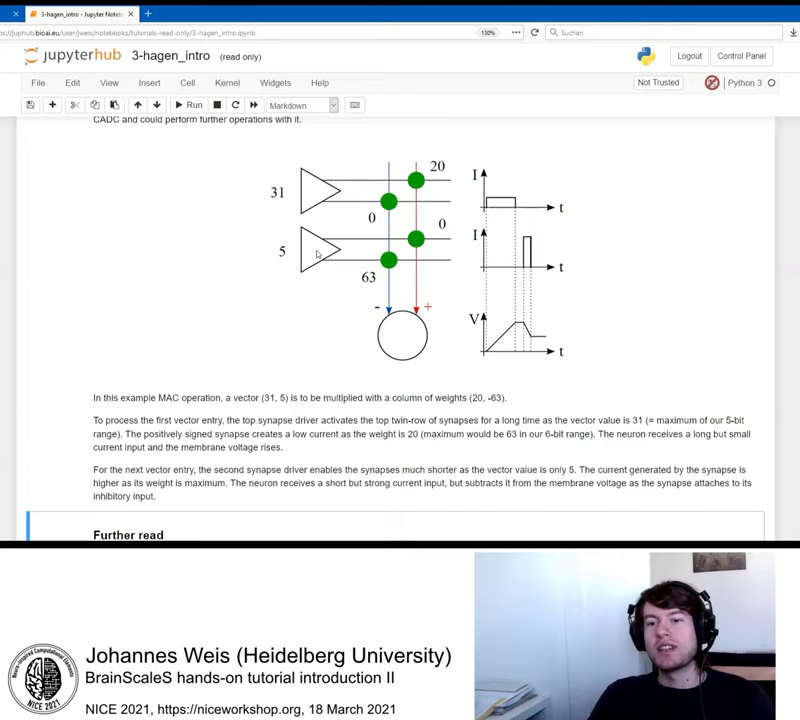
mouse_move(348, 307)
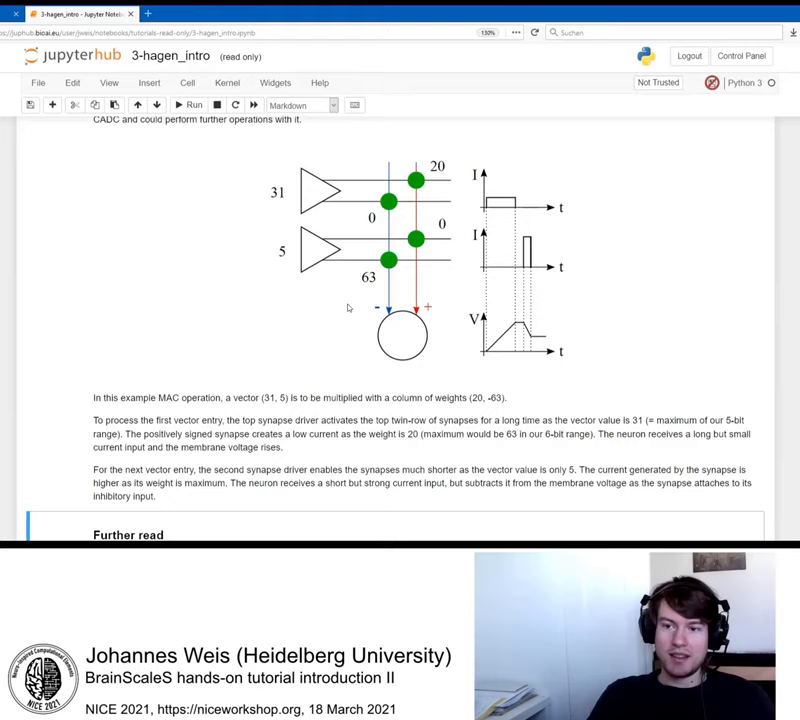
mouse_move(280, 283)
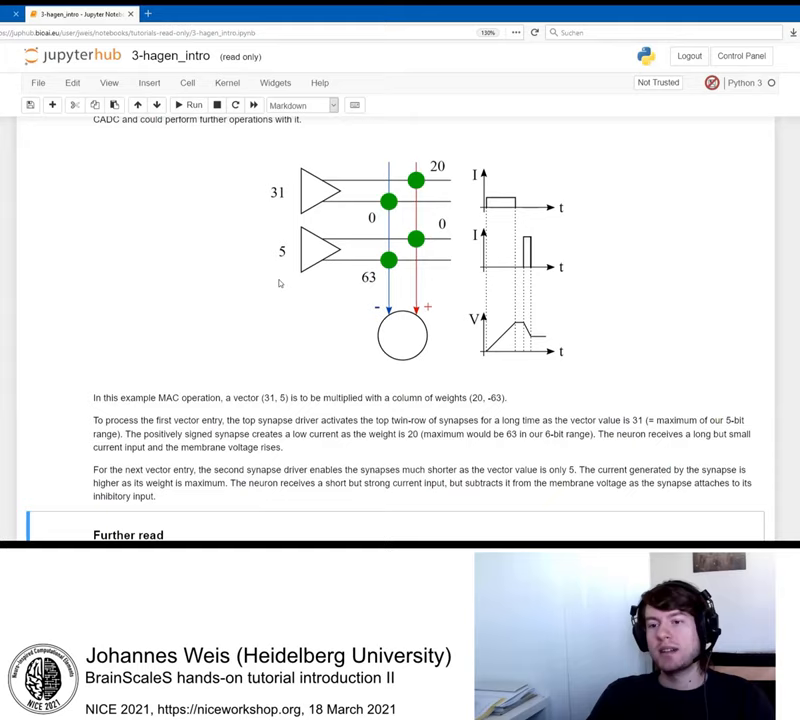
mouse_move(337, 338)
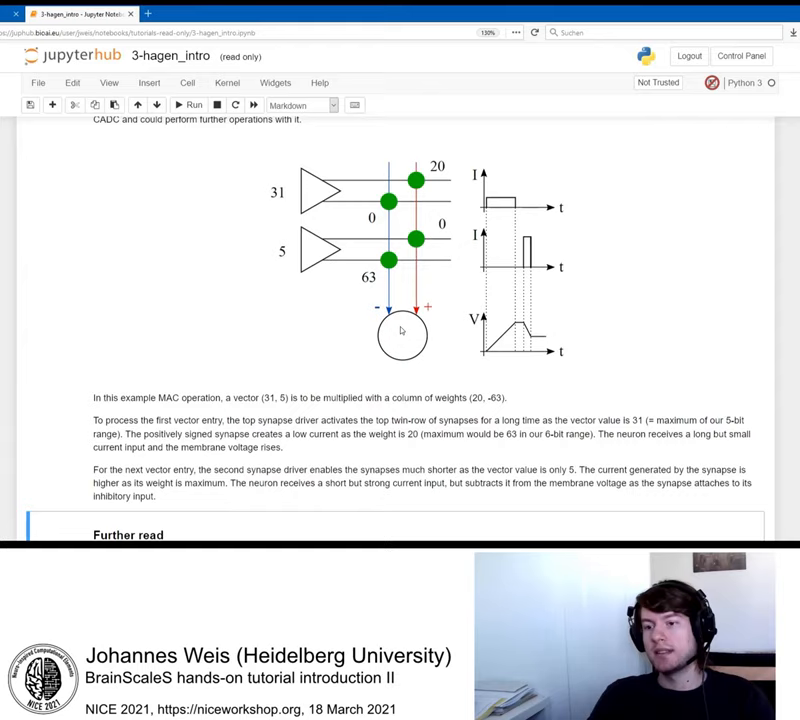
mouse_move(530, 345)
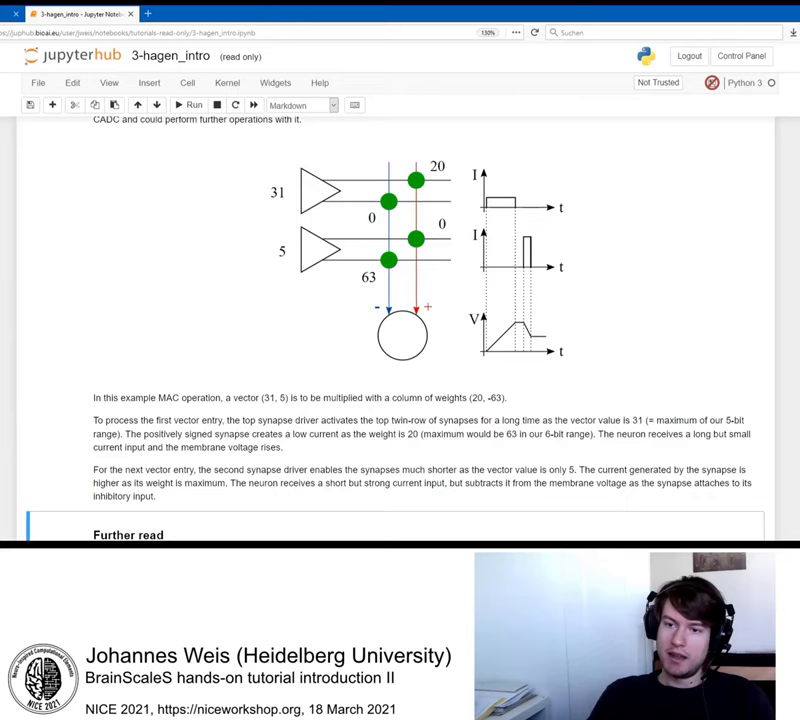
scroll("down", 3)
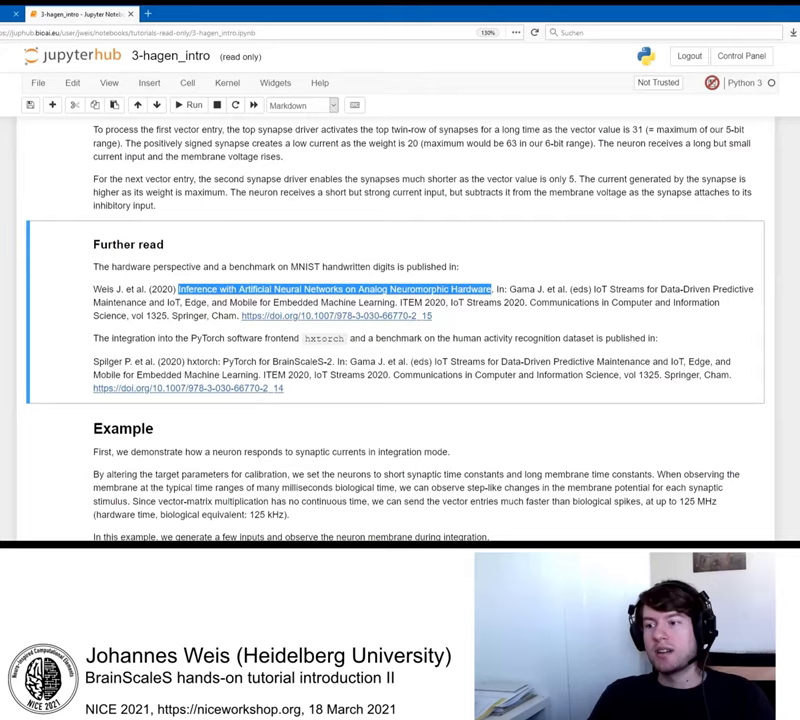
- Scroll back toward the MAC diagram, highlighting the human activity recognition dataset phrase on the way
scroll("up", 3)
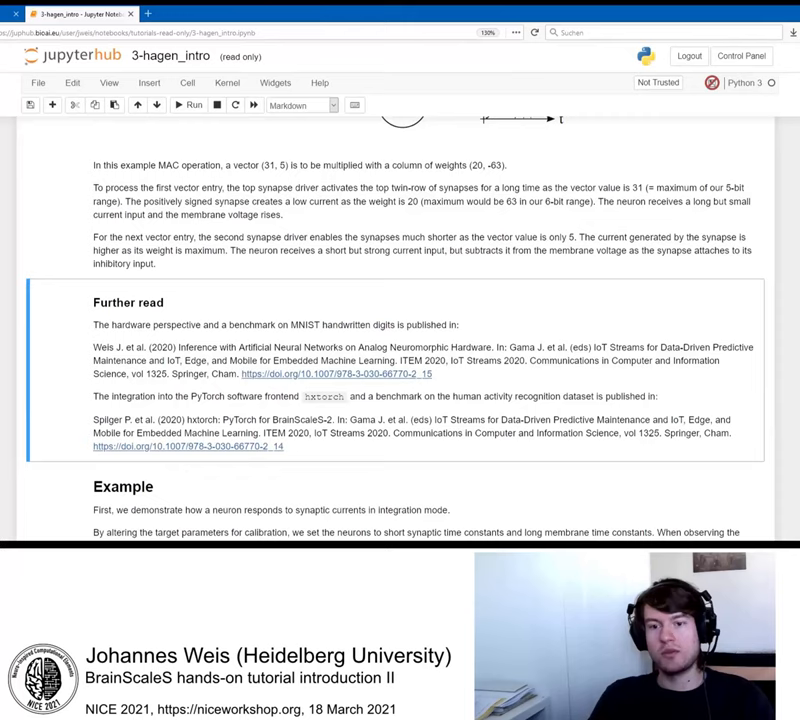
scroll("up", 3)
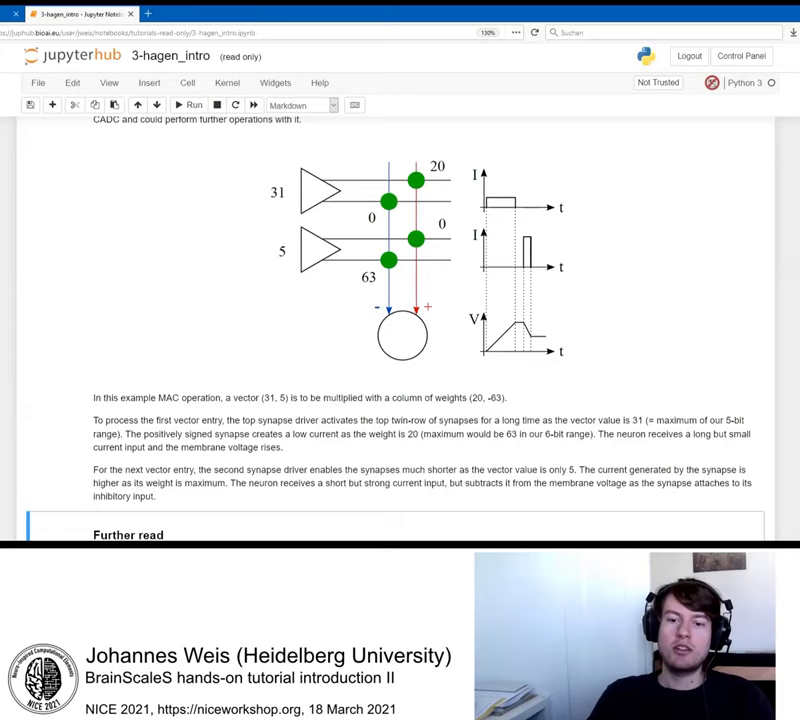
scroll("down", 3)
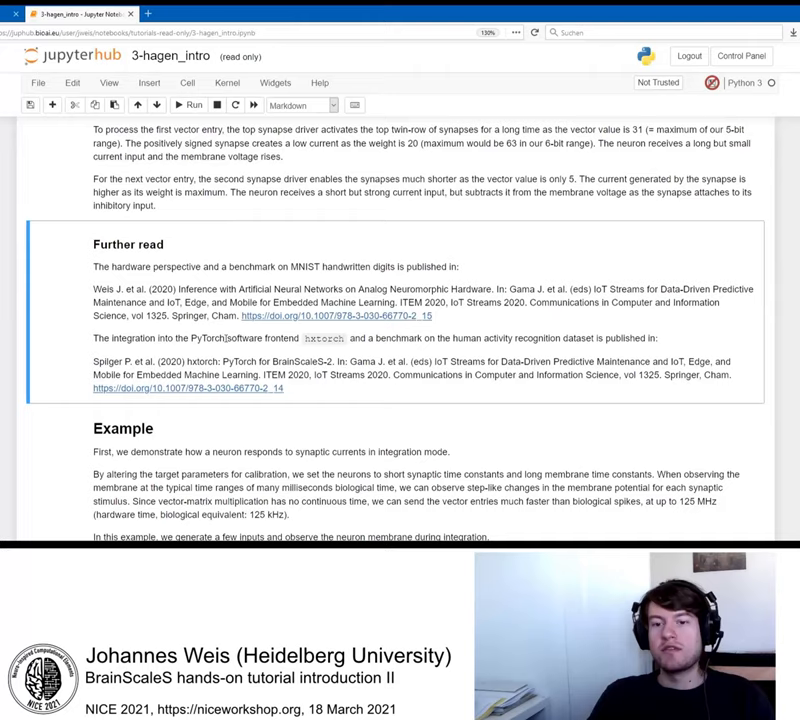
left_click_drag(223, 338, 340, 338)
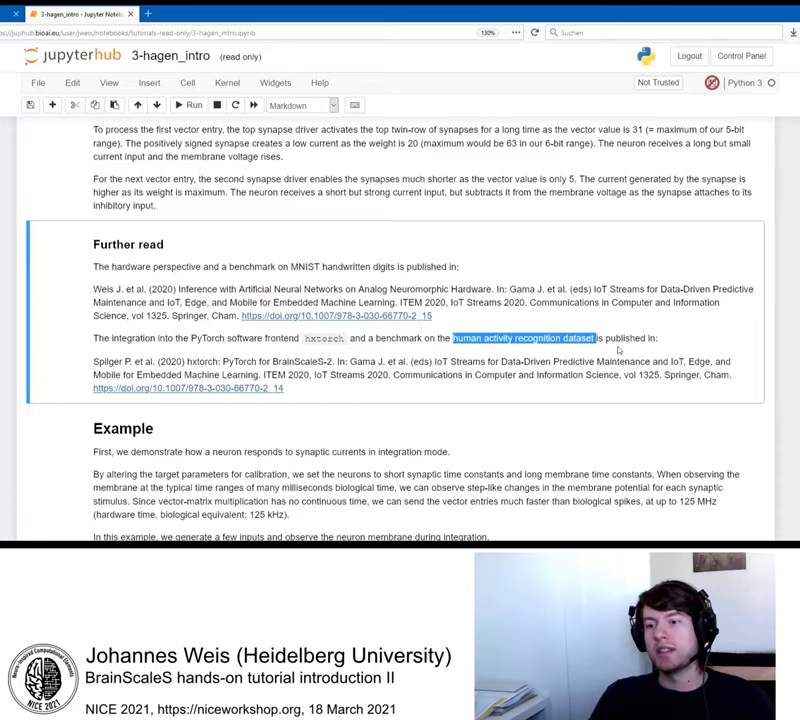
scroll("down", 3)
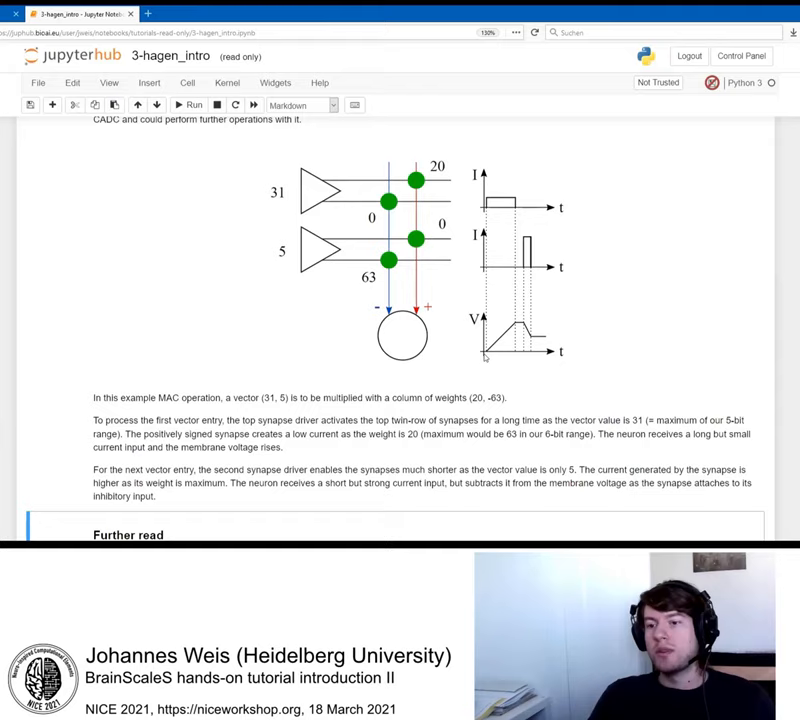
mouse_move(485, 357)
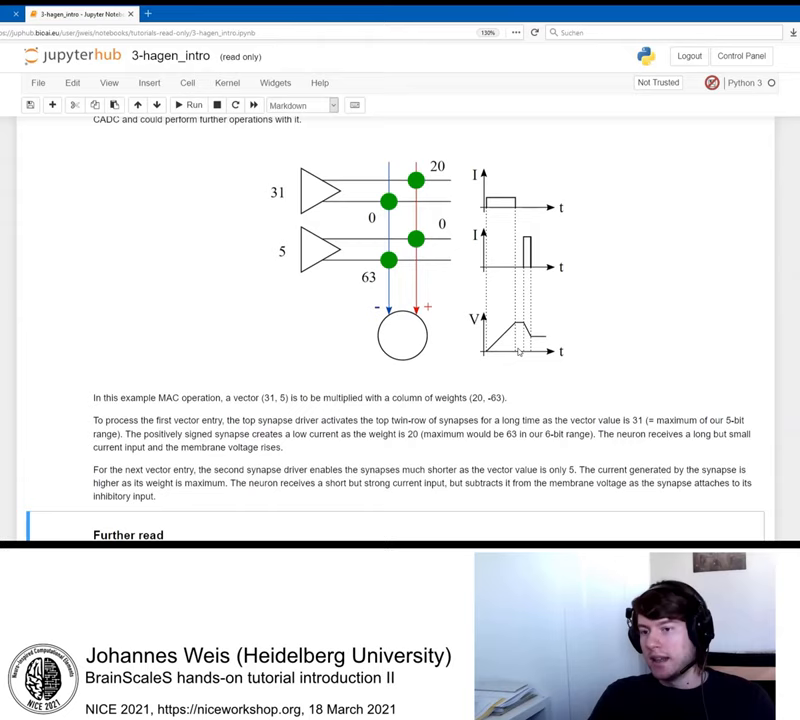
- Scroll to the first code cell importing pynn_brainscales and defining plot_membrane_dynamics
scroll("up", 3)
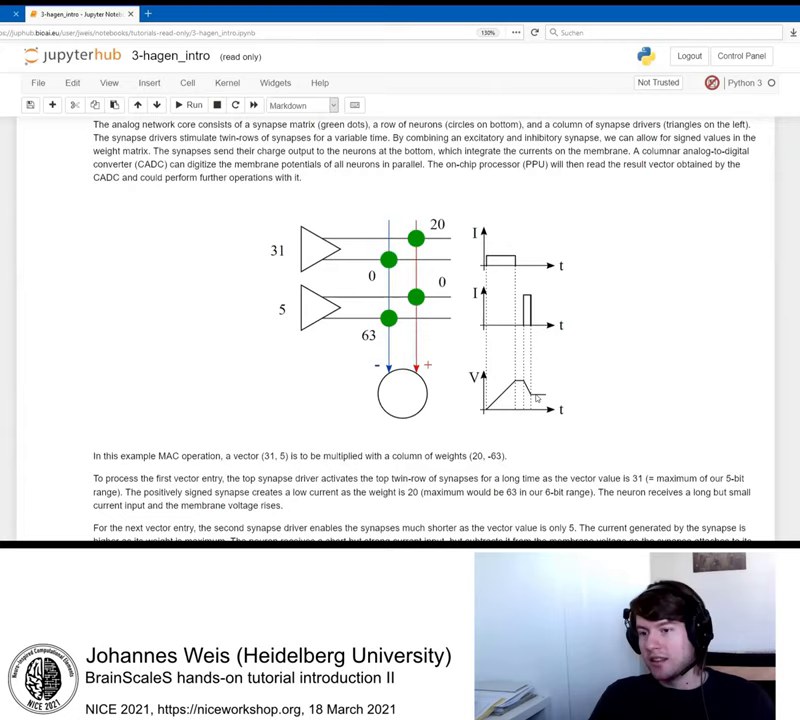
mouse_move(400, 398)
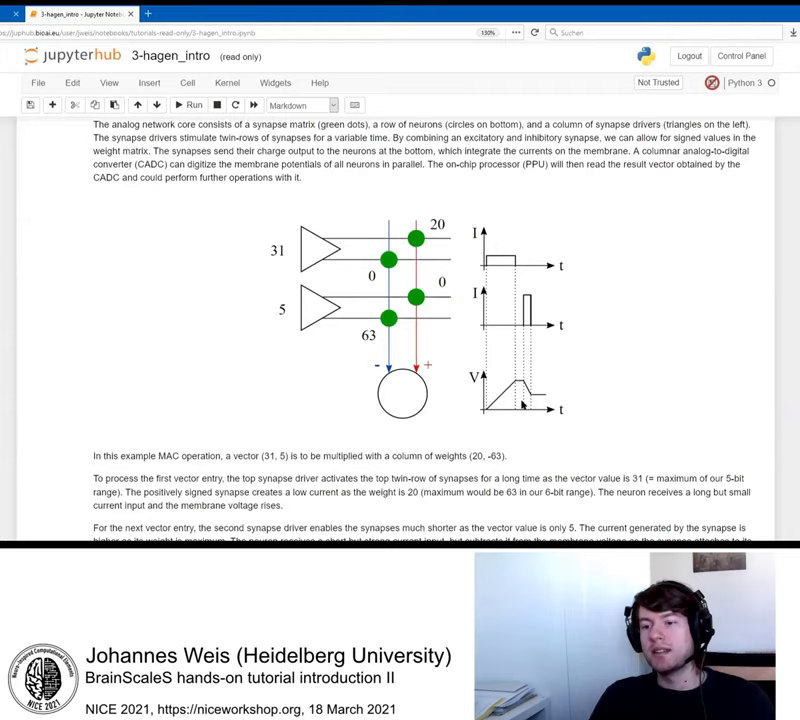
scroll("down", 3)
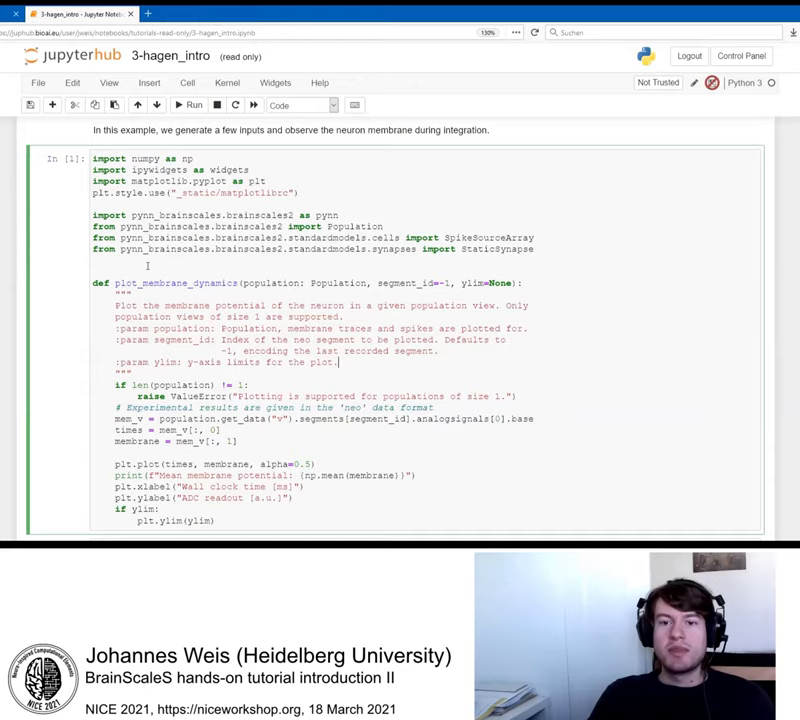
- Scroll down to the generate_external_inputs cell with excitatory and inhibitory spike sources
scroll("down", 3)
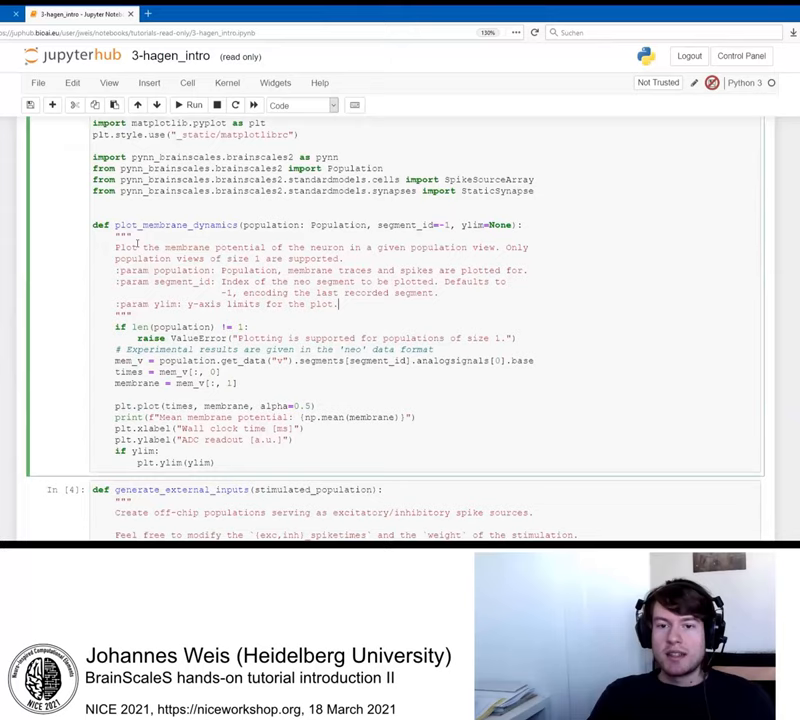
scroll("down", 3)
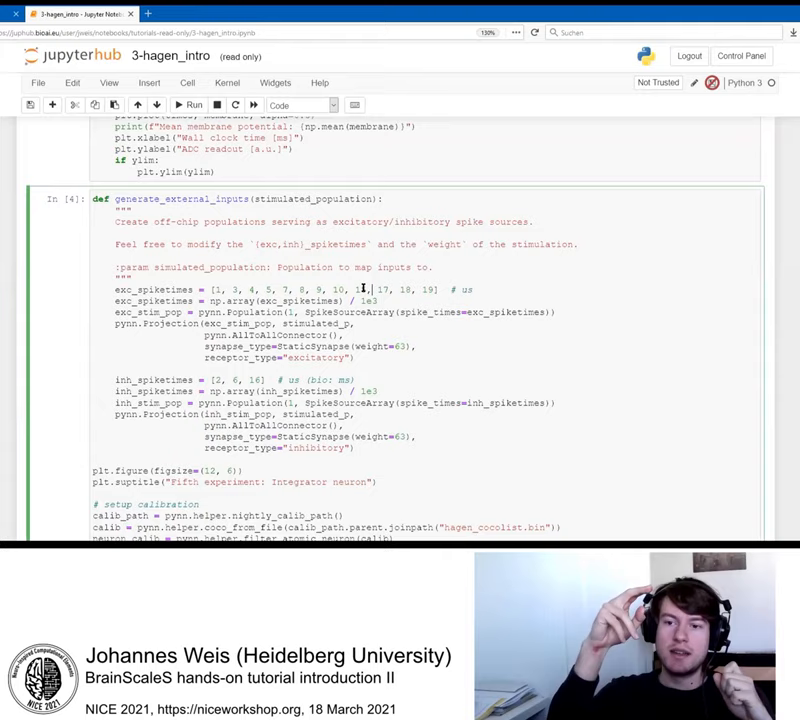
- Scroll down to the calibration and run code and the Fifth experiment: Integrator neuron plot
scroll("down", 3)
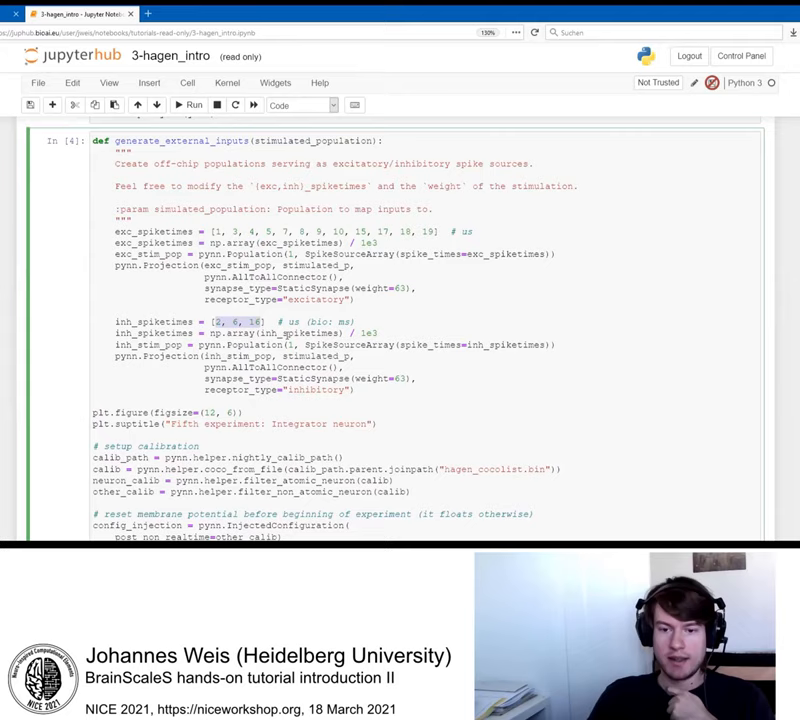
scroll("down", 3)
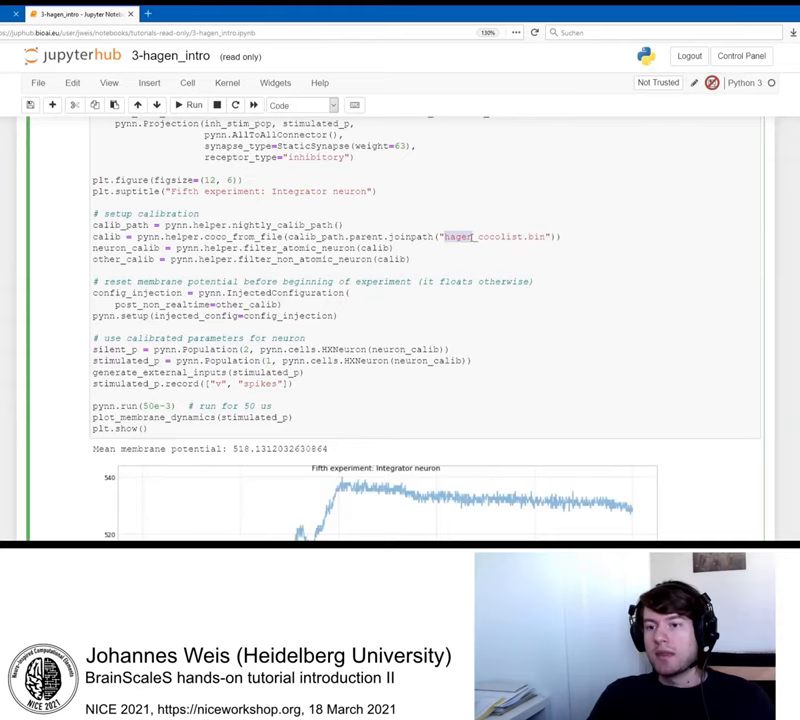
scroll("up", 3)
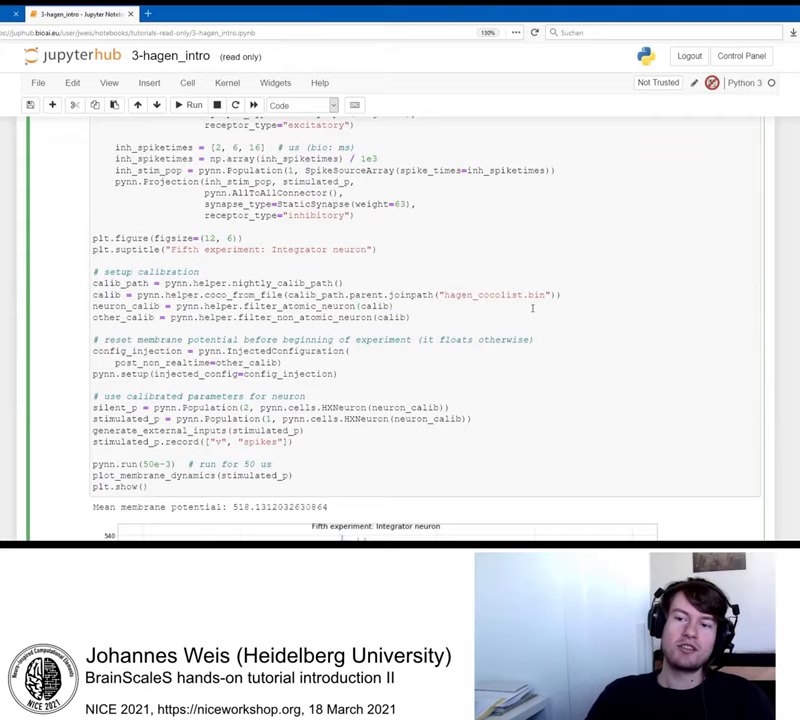
scroll("down", 3)
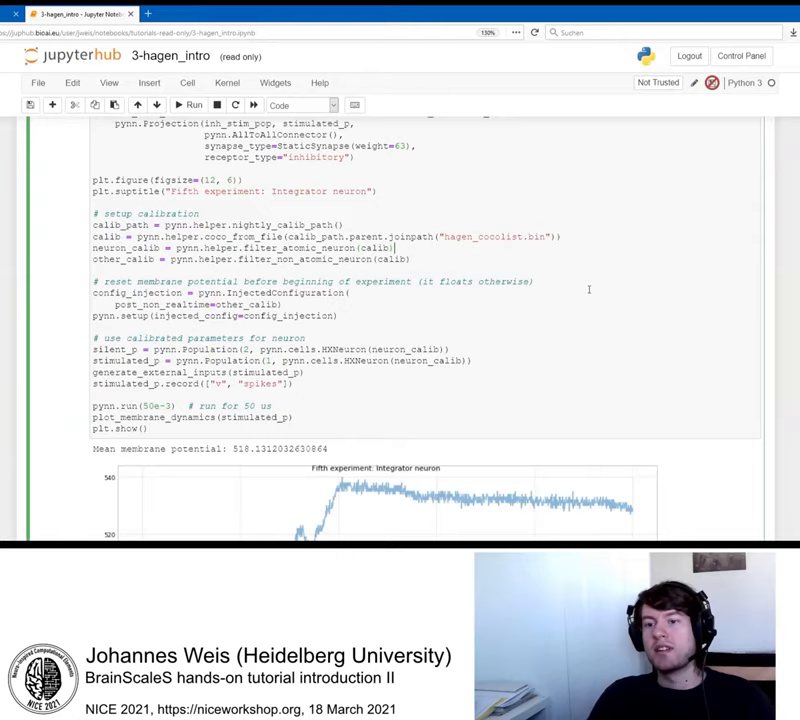
scroll("down", 3)
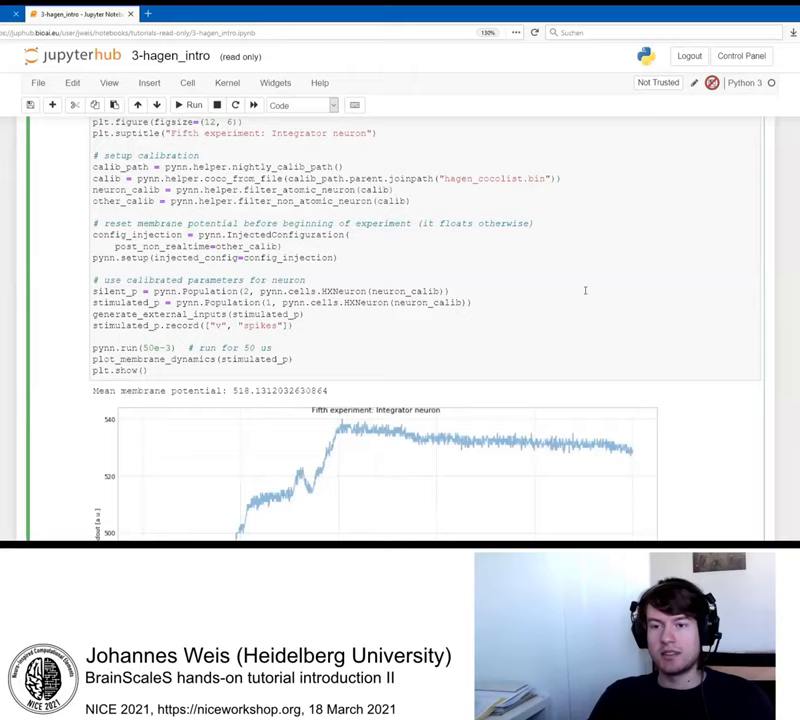
scroll("down", 3)
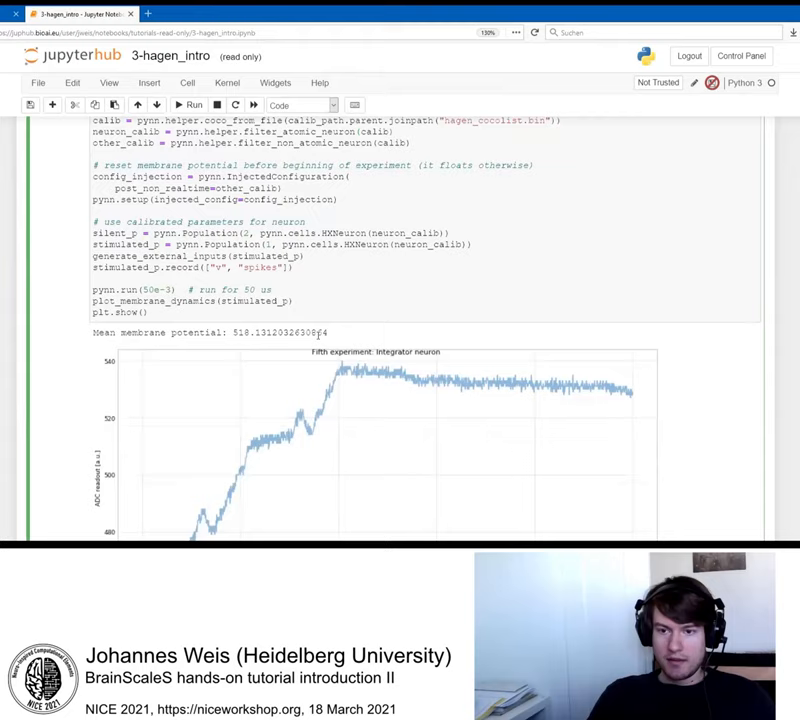
scroll("down", 3)
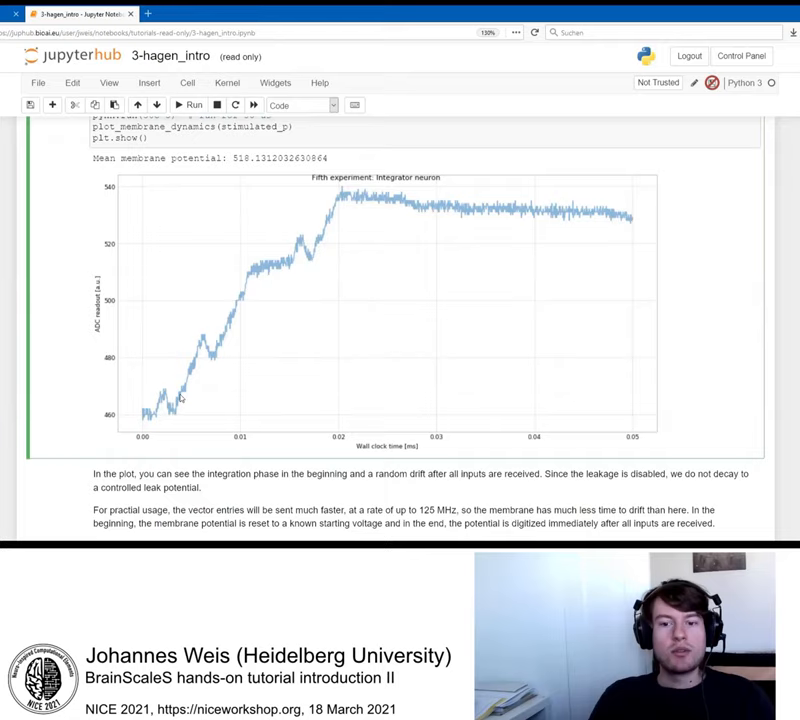
mouse_move(175, 412)
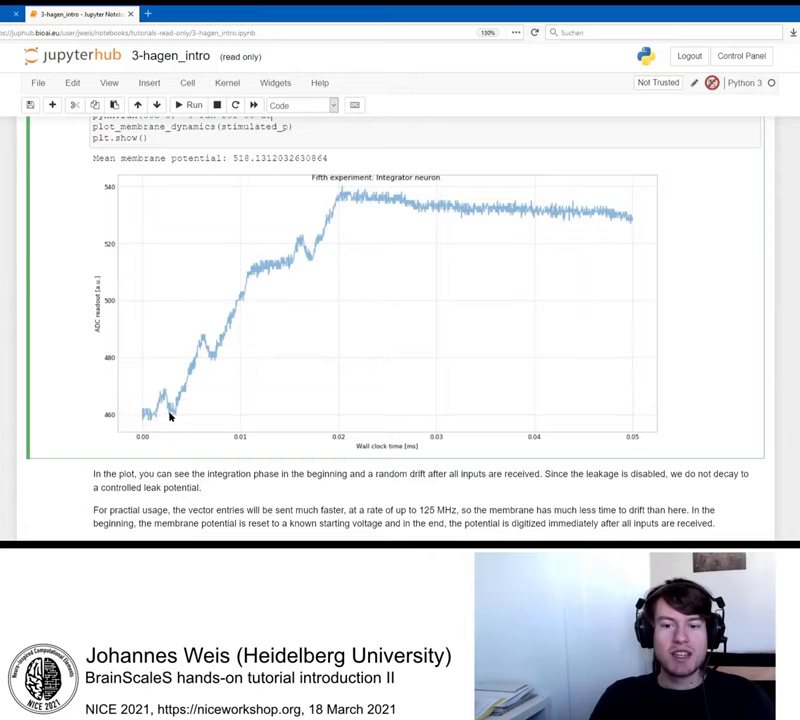
scroll("up", 3)
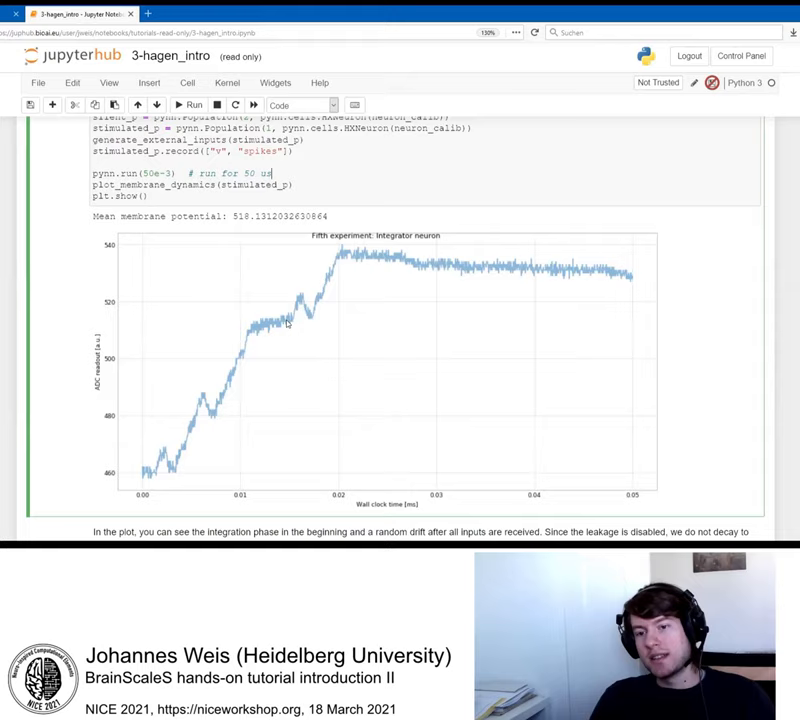
mouse_move(310, 320)
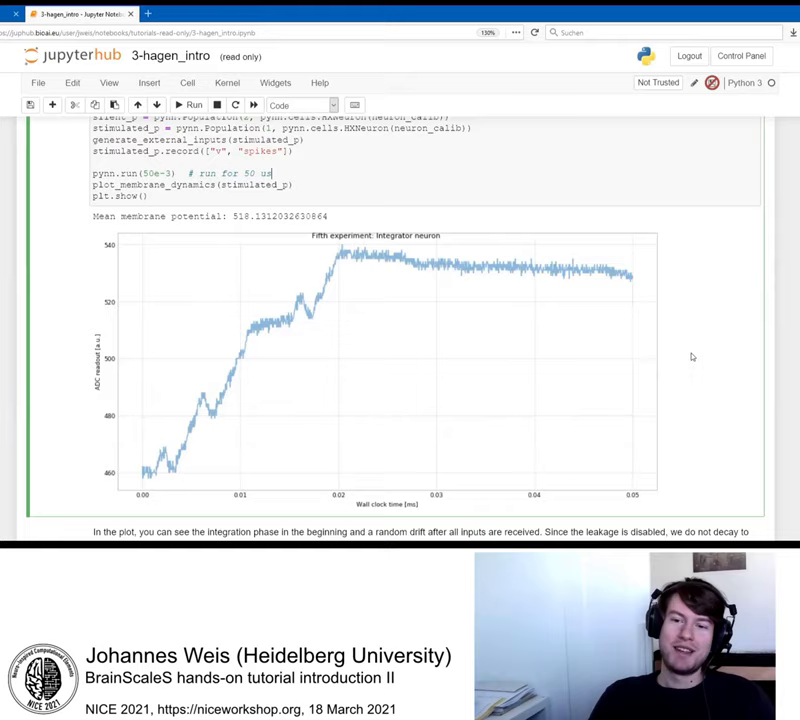
mouse_move(203, 400)
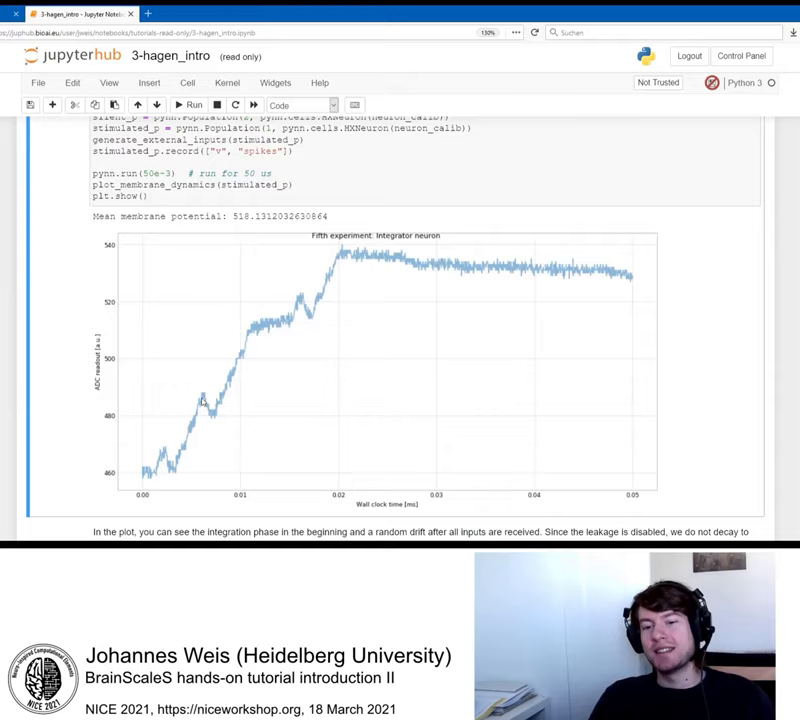
mouse_move(350, 490)
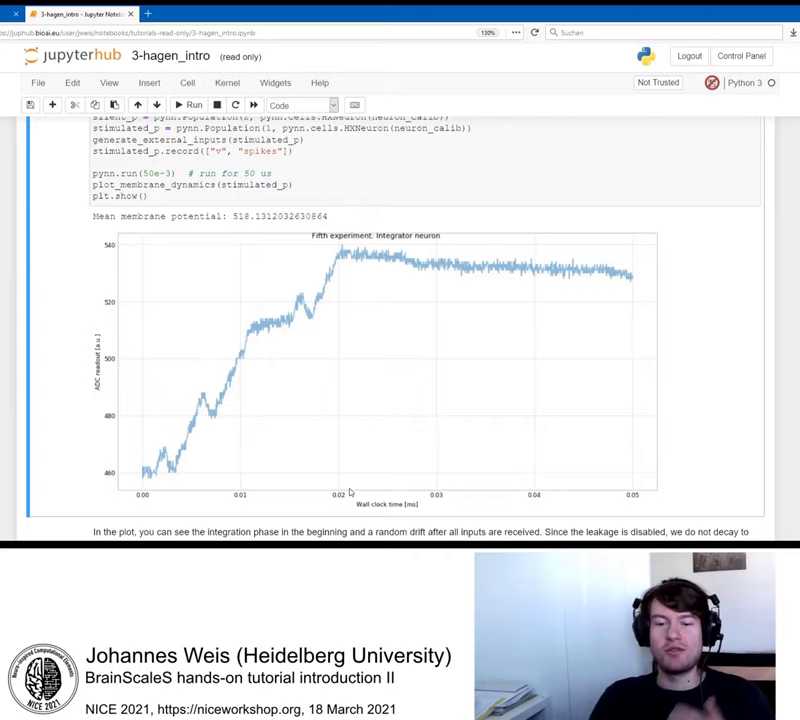
mouse_move(728, 353)
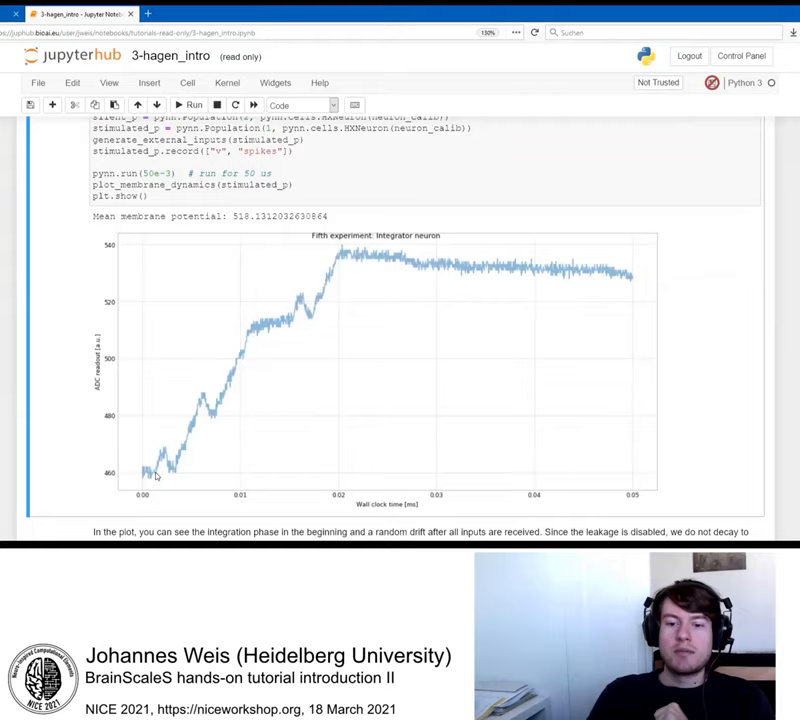
mouse_move(742, 396)
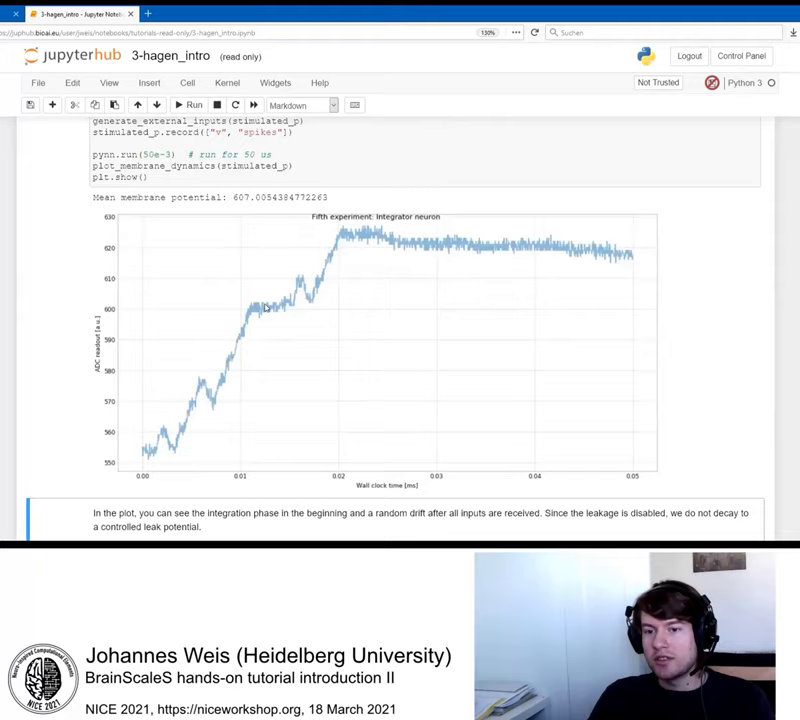
- Scroll around the re-run integrator neuron cell to view the fresh membrane plot with mean 581.8157715839565
scroll("up", 3)
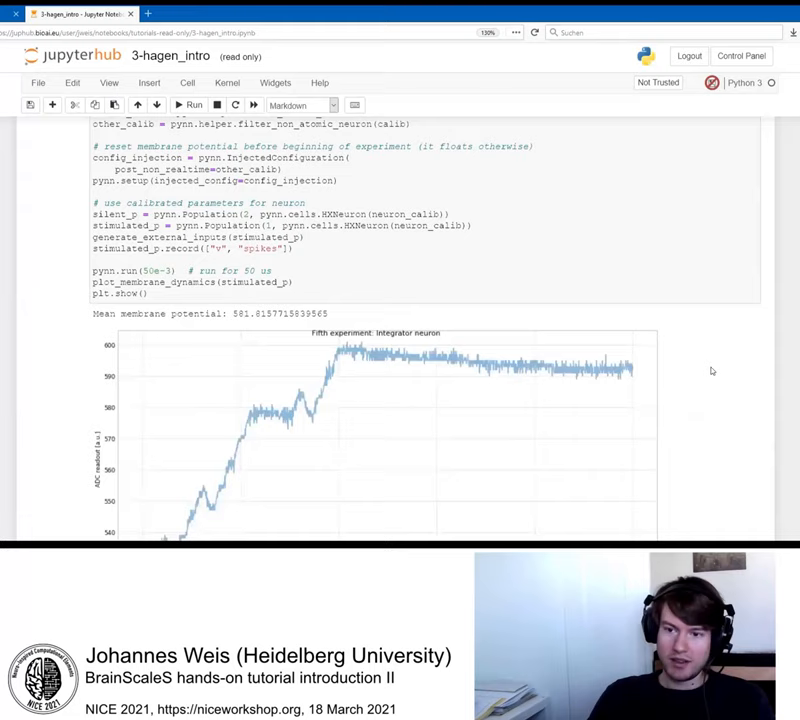
scroll("down", 3)
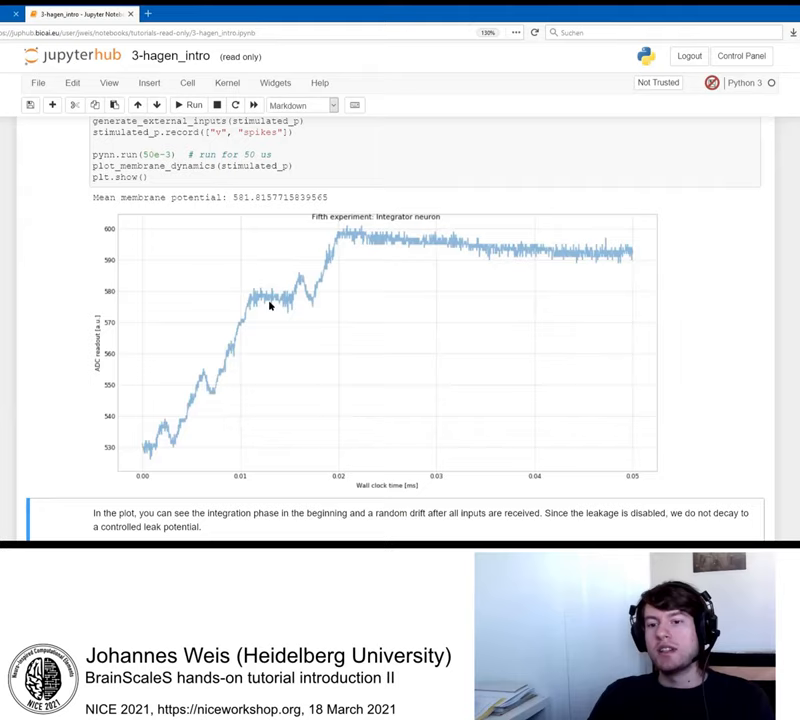
mouse_move(751, 298)
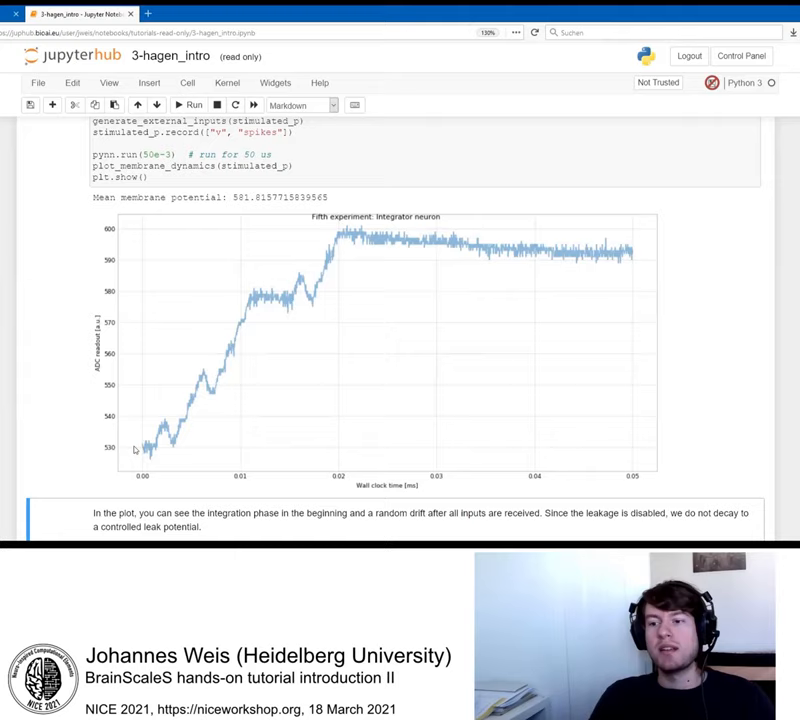
- Scroll down past the plot to the hxtorch vector-matrix multiplication text and the empty final cell
scroll("down", 3)
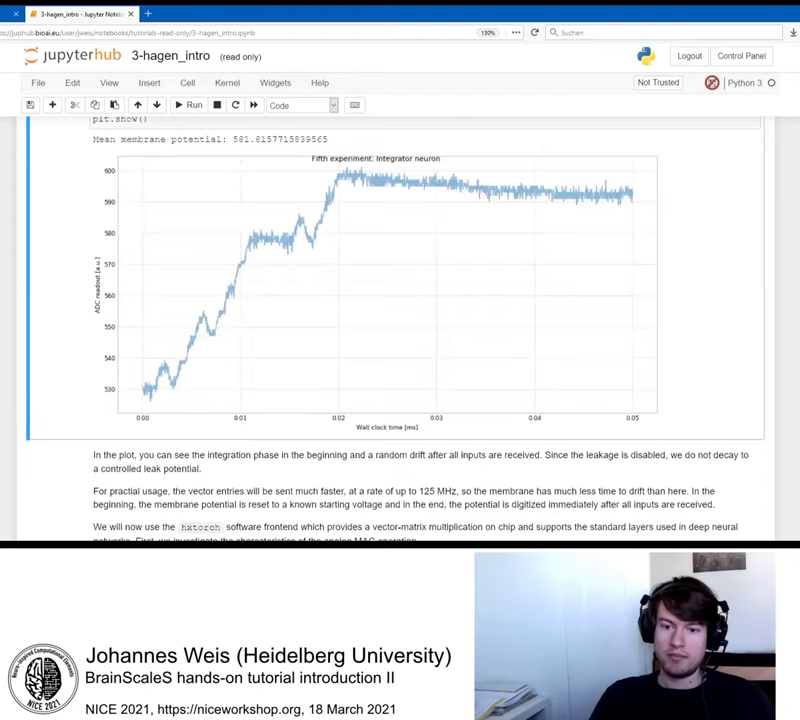
scroll("up", 3)
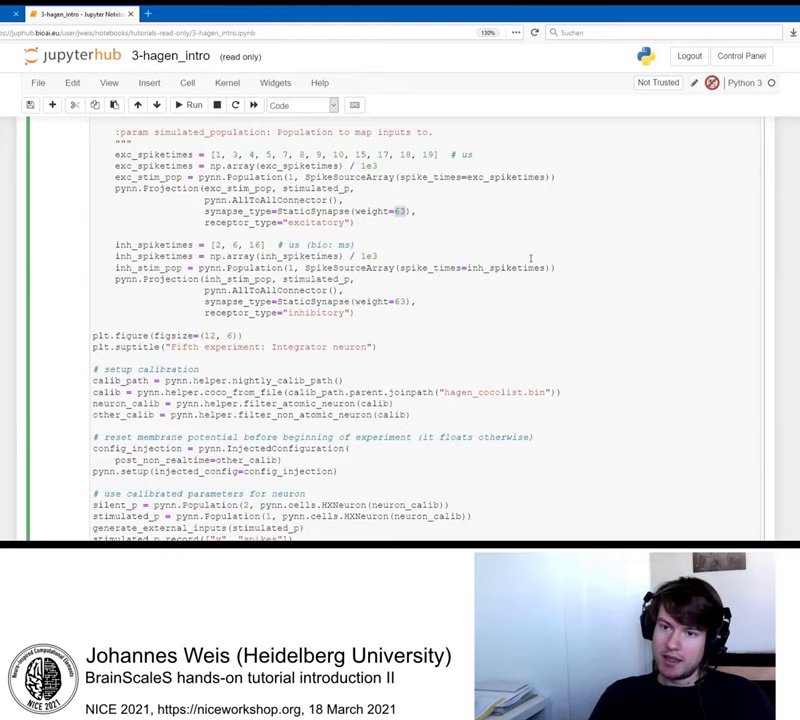
scroll("down", 3)
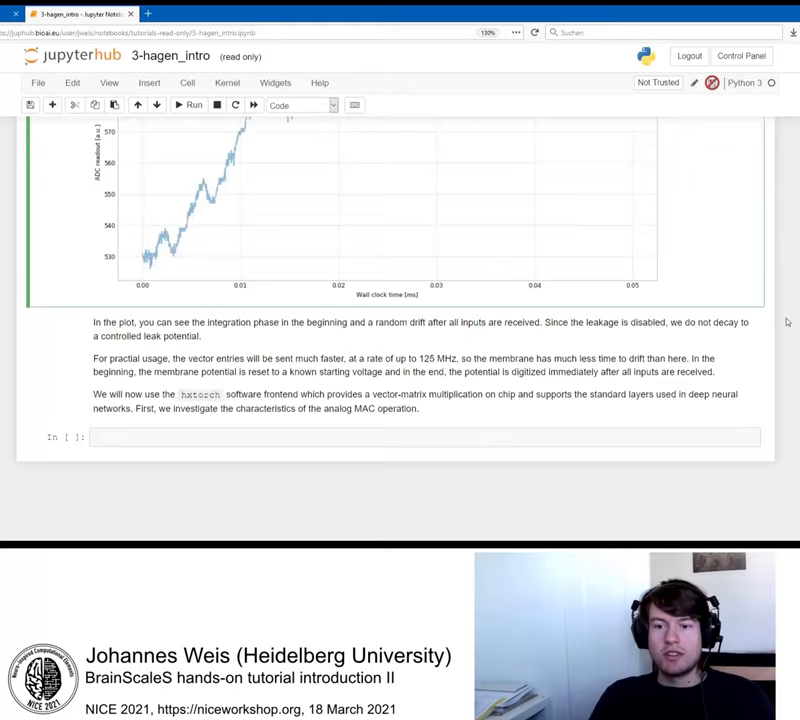